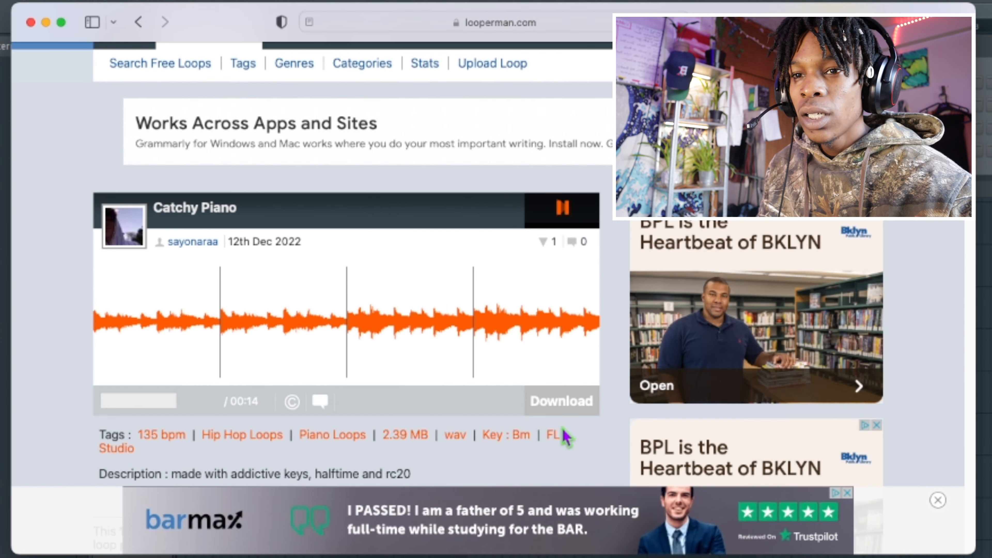
# Download the Catchy Piano 135 bpm B minor WAV loop from Looperman.
pyautogui.click(559, 400)
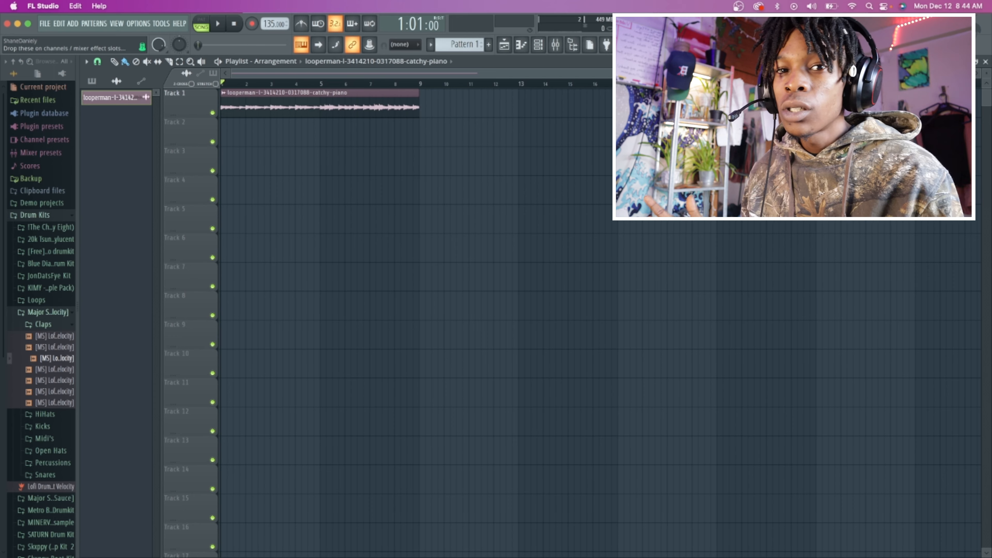
pyautogui.click(217, 23)
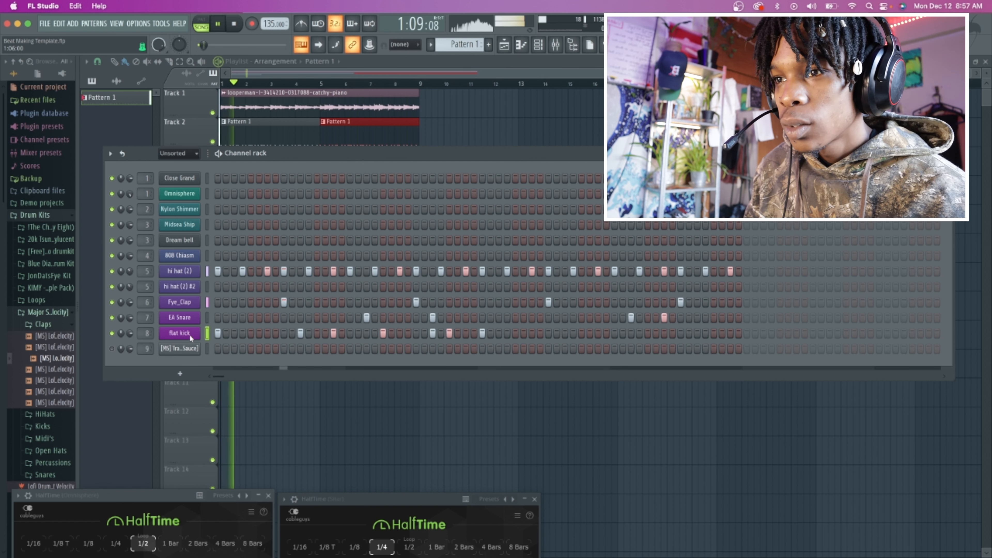
# Bring up the flat kick channel's options in the Channel rack.
pyautogui.rightClick(180, 333)
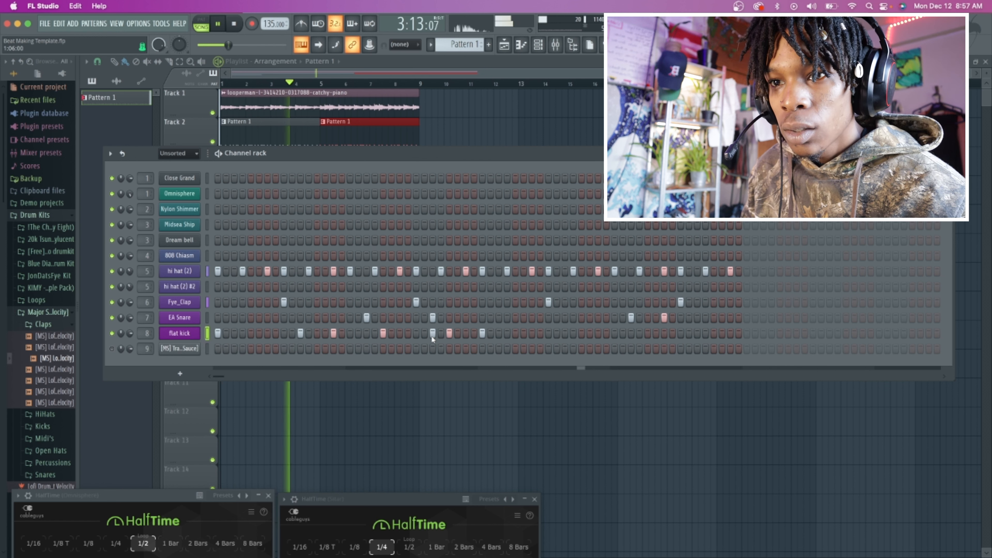
pyautogui.rightClick(180, 332)
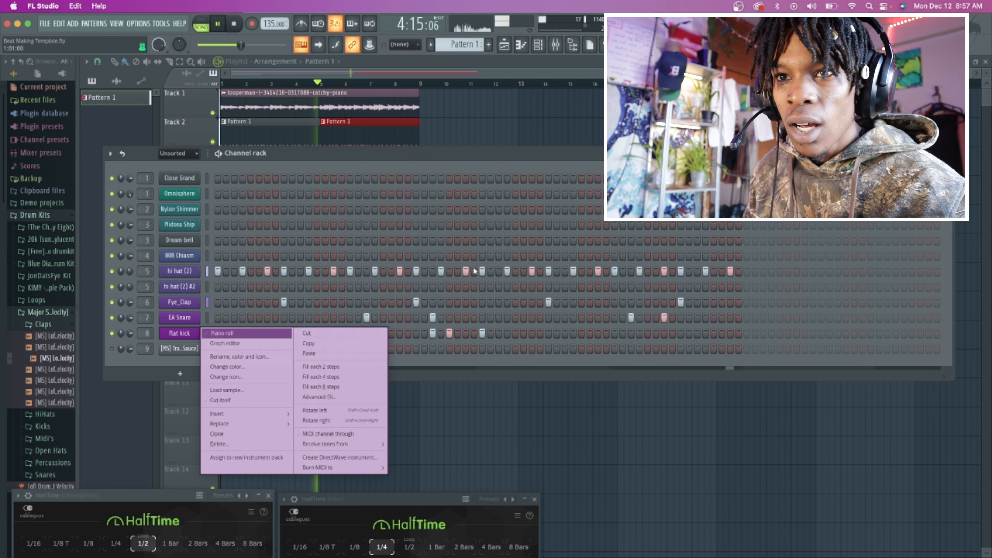